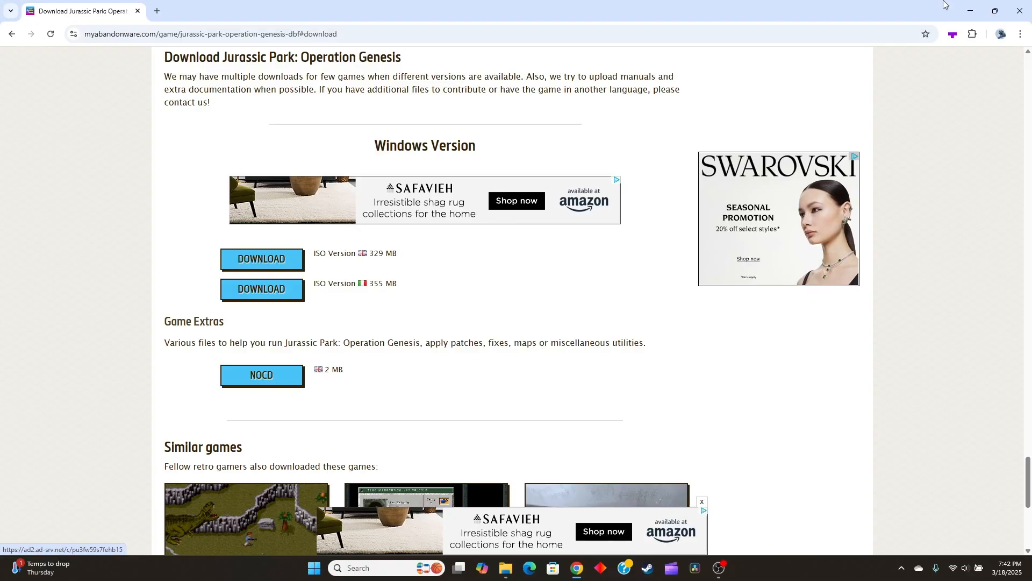
pyautogui.moveTo(728, 139)
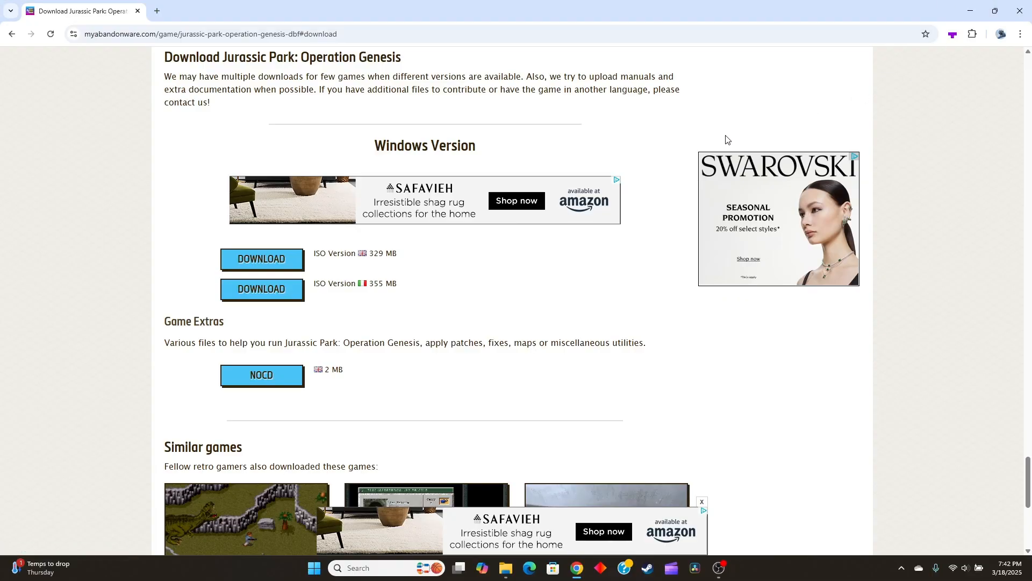
pyautogui.moveTo(663, 118)
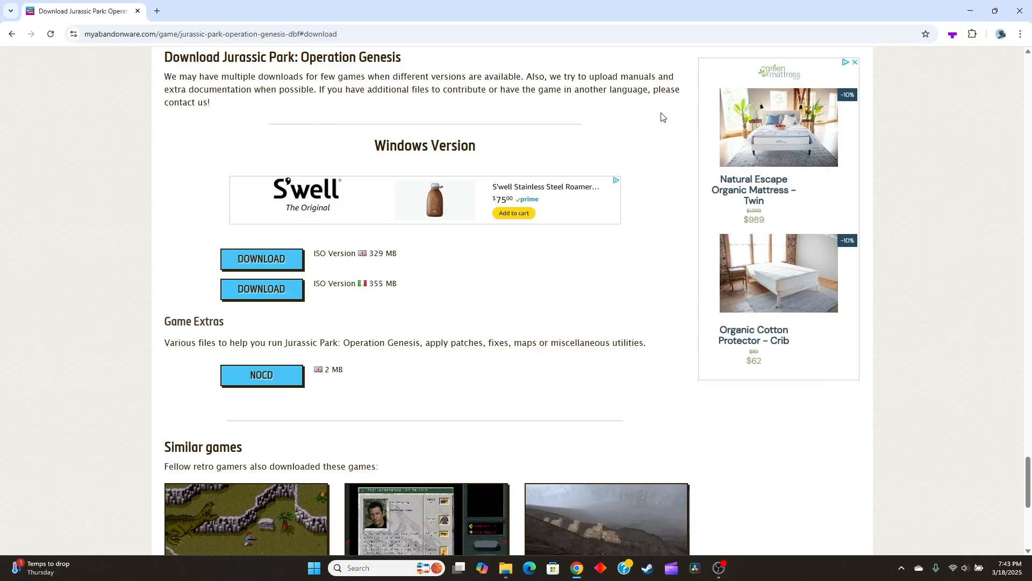
# Scroll through the DVD Drive (D:) JPOG disc contents to review its files
pyautogui.scroll(3)
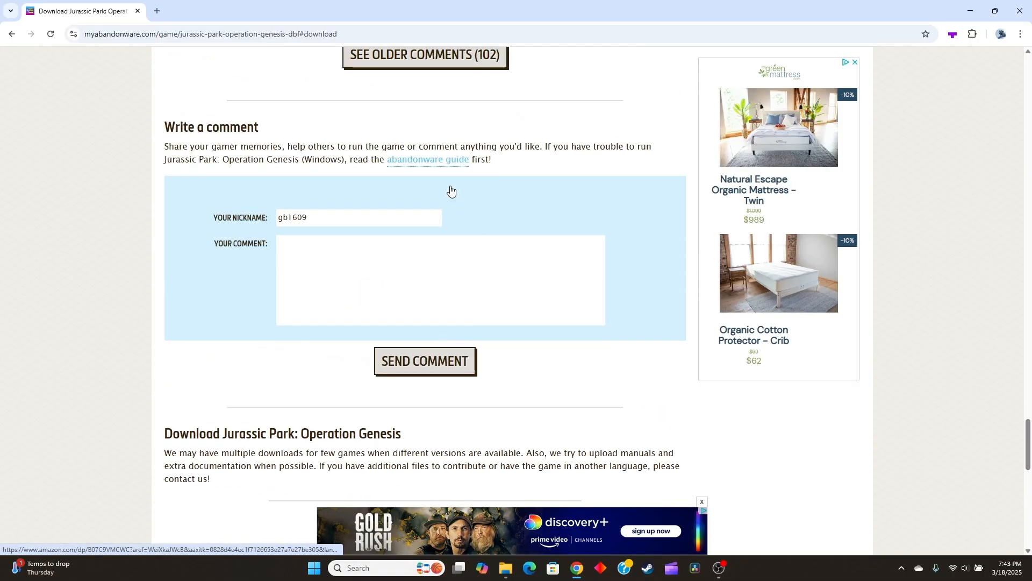
pyautogui.scroll(3)
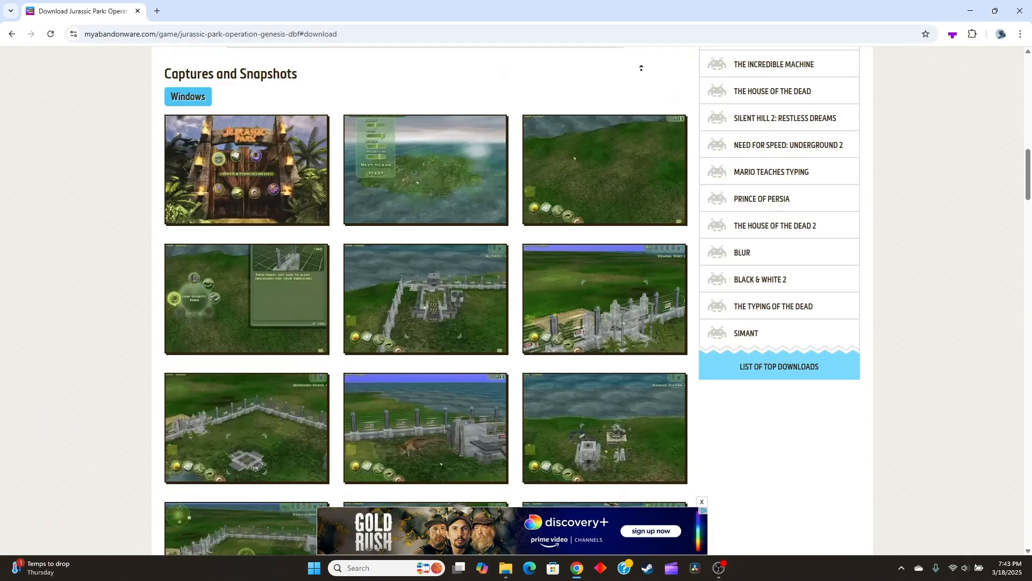
pyautogui.scroll(3)
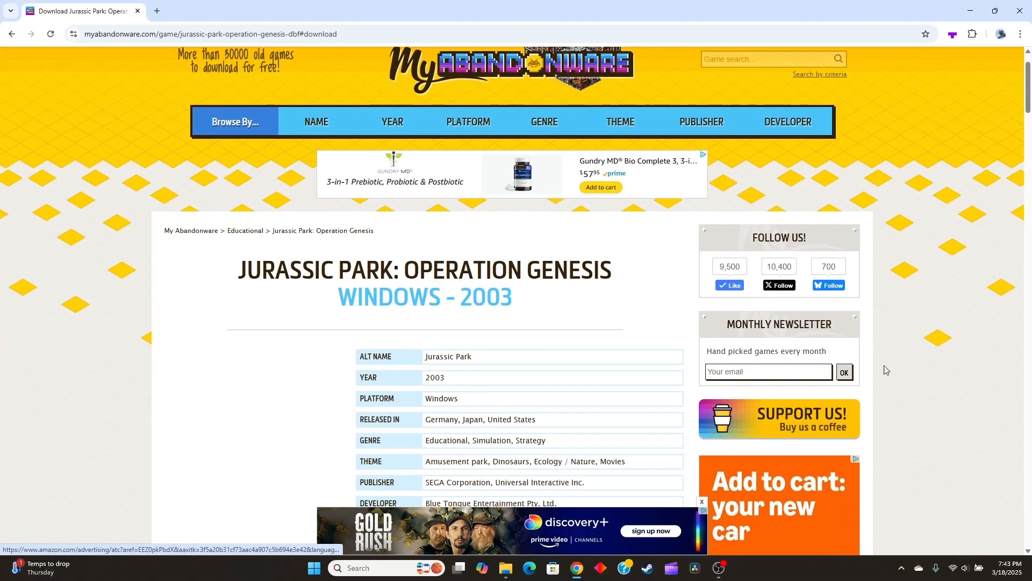
pyautogui.scroll(-3)
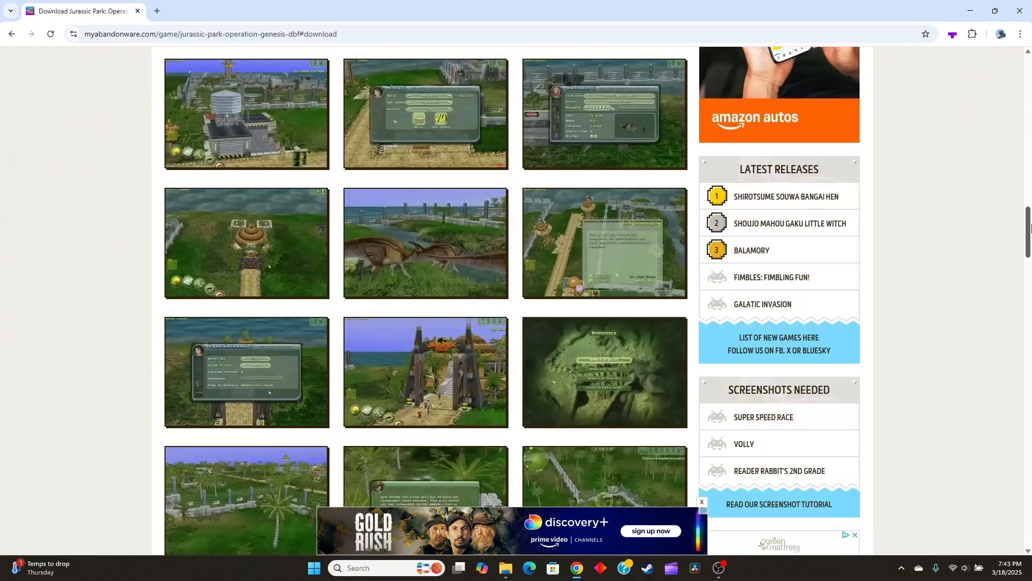
pyautogui.scroll(-3)
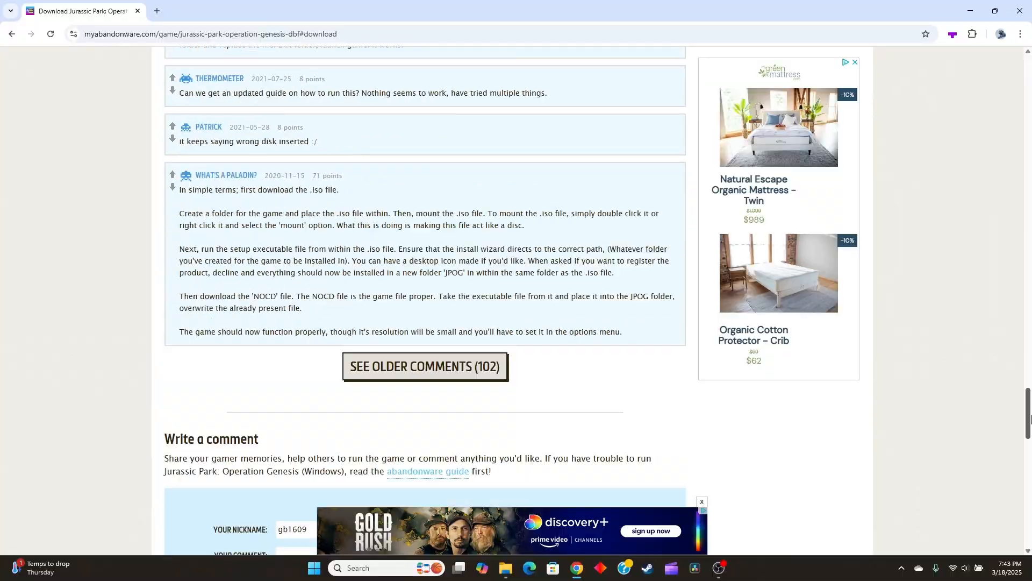
pyautogui.scroll(3)
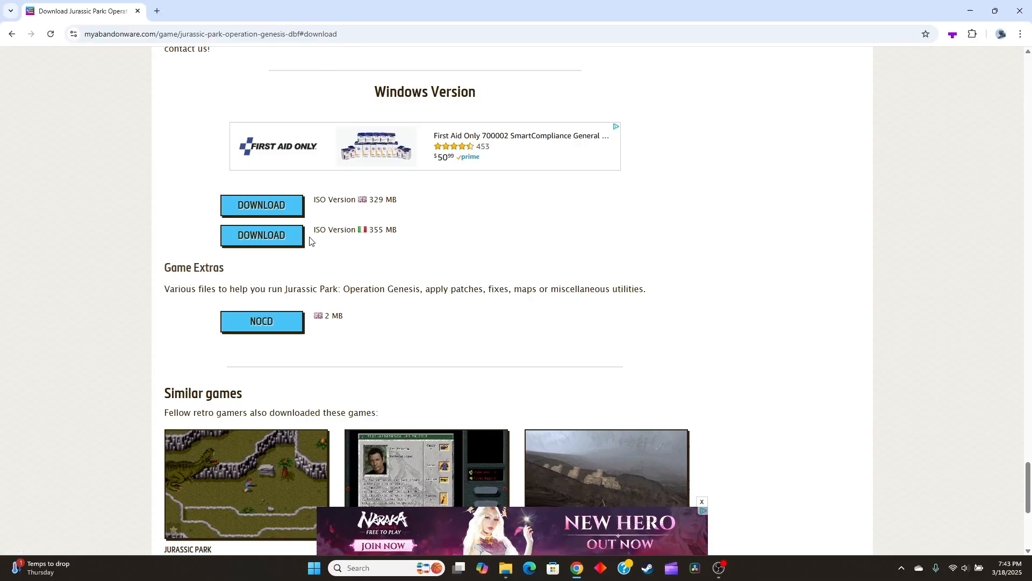
pyautogui.moveTo(968, 7)
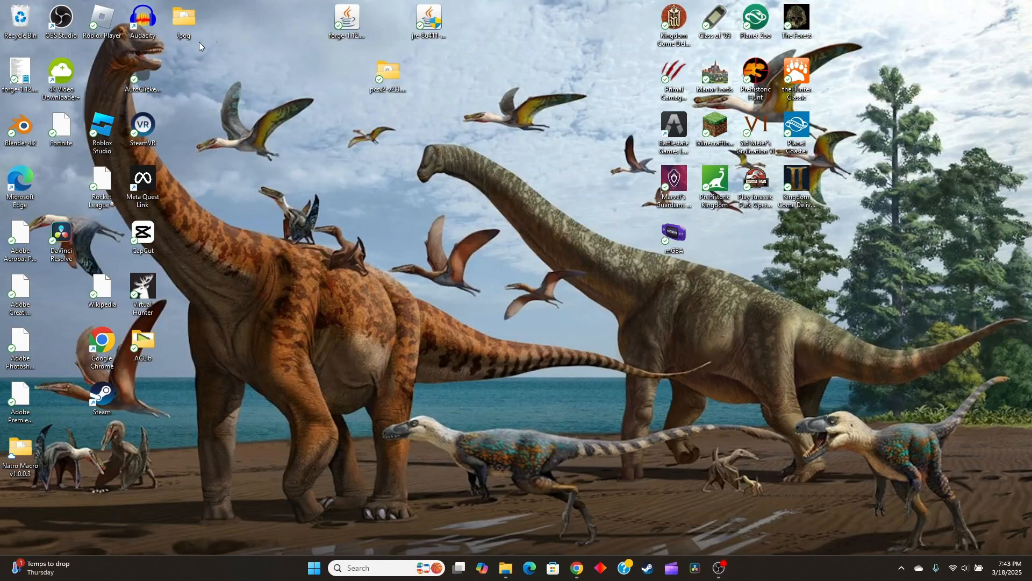
pyautogui.moveTo(227, 31)
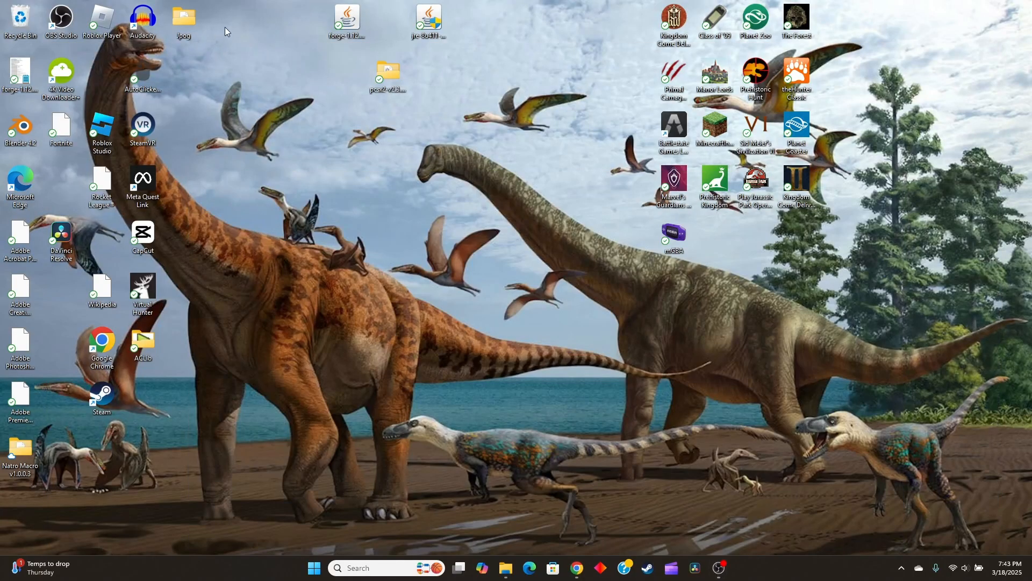
# Dismiss the desktop context menu, reopen the JPOG window and minimize it to the desktop
pyautogui.rightClick(226, 31)
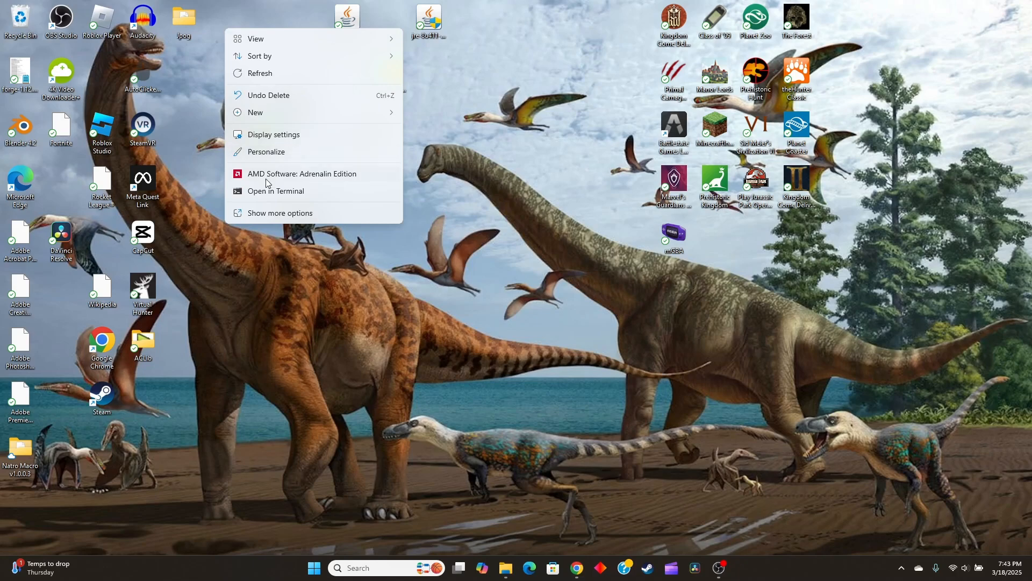
pyautogui.click(256, 112)
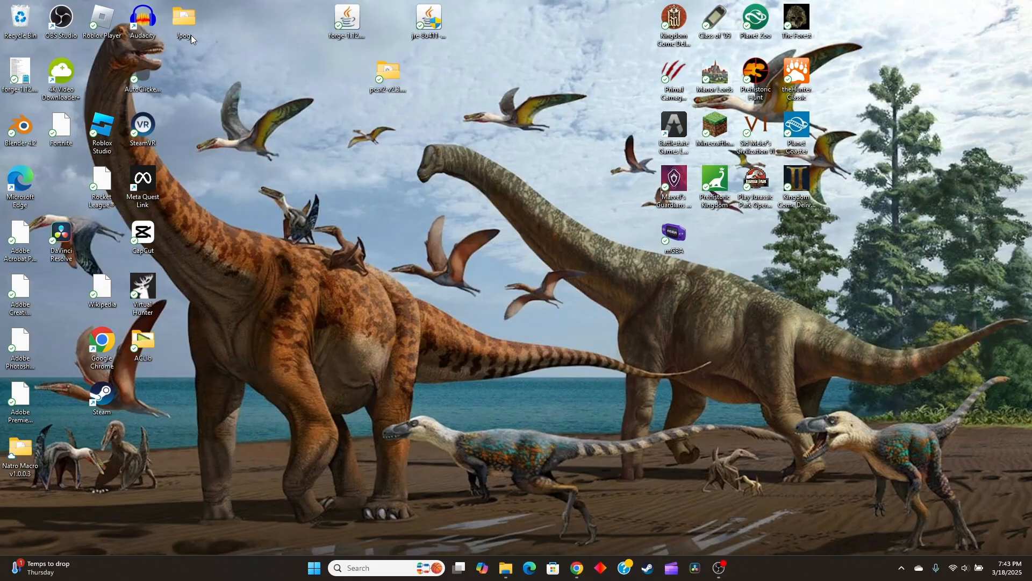
pyautogui.moveTo(185, 22)
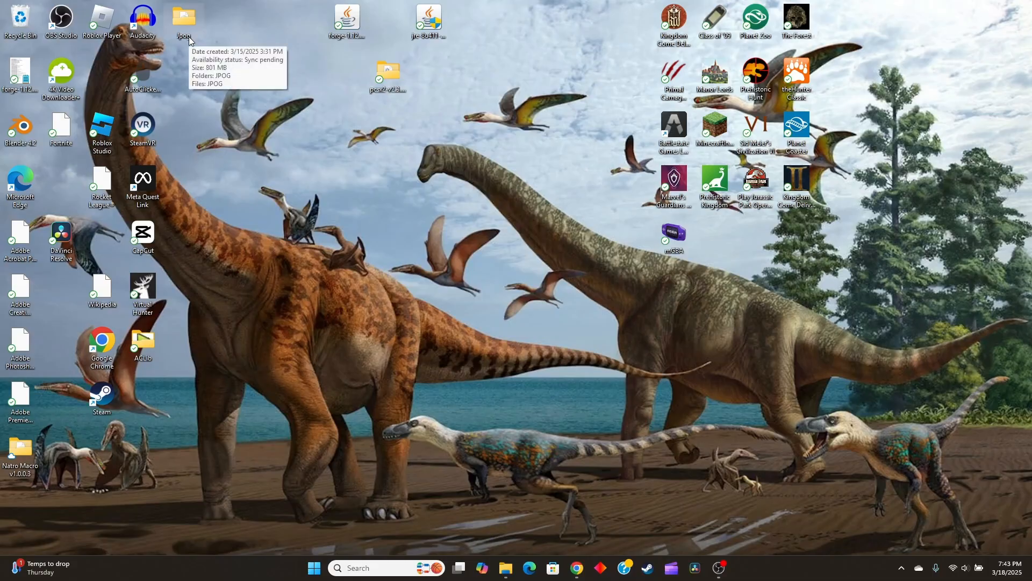
pyautogui.doubleClick(184, 20)
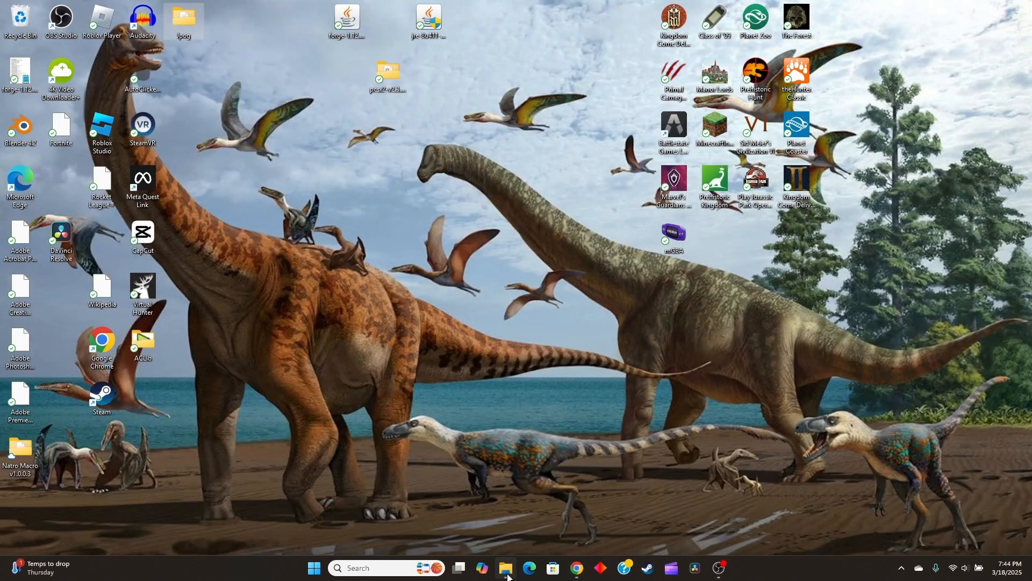
pyautogui.moveTo(576, 568)
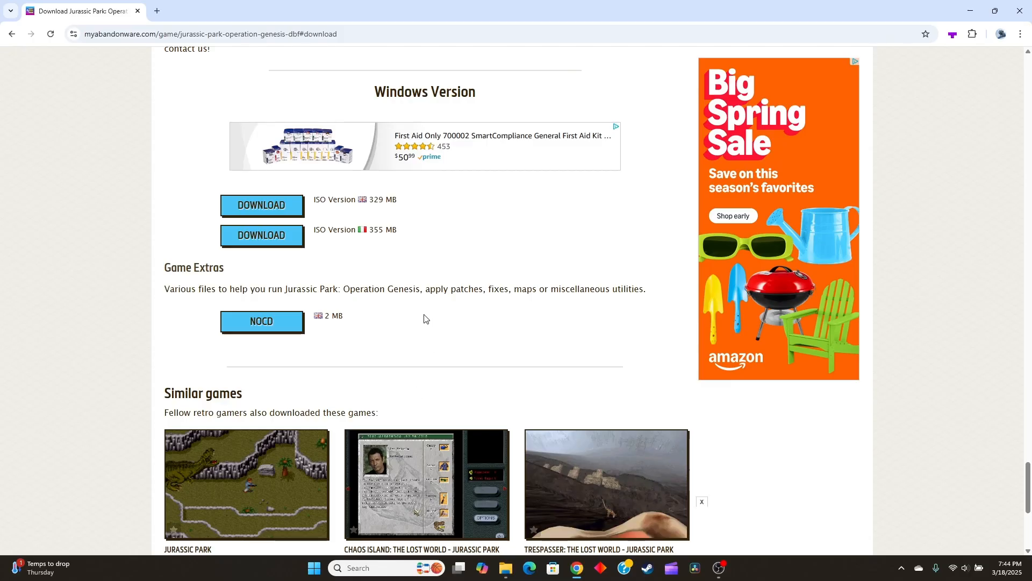
pyautogui.moveTo(333, 218)
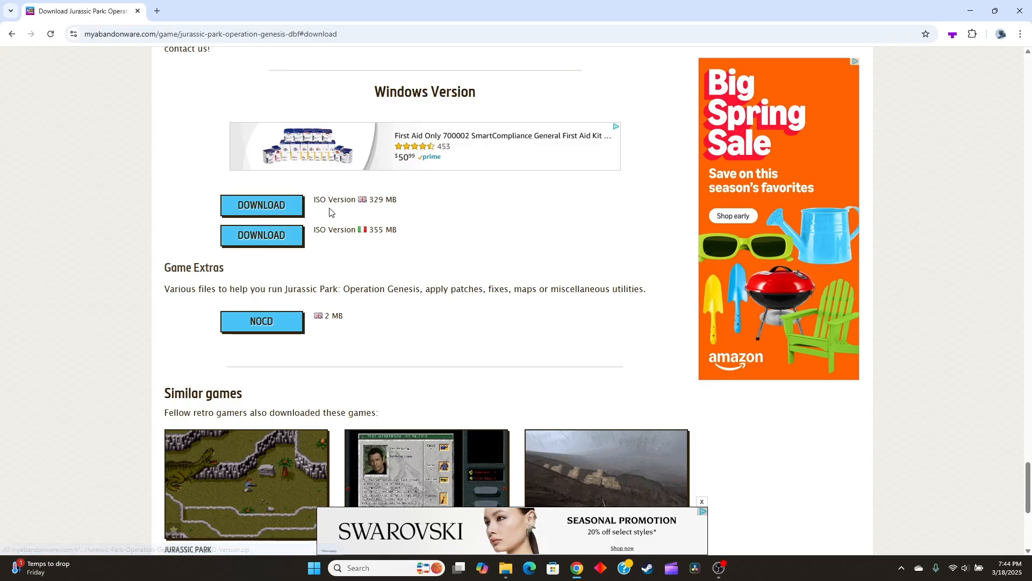
pyautogui.moveTo(544, 336)
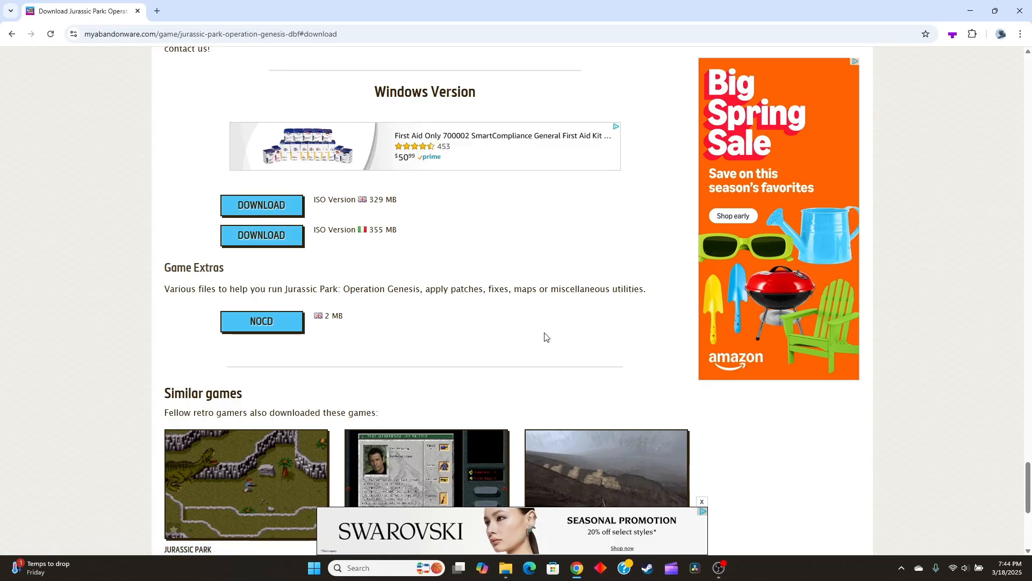
pyautogui.moveTo(979, 43)
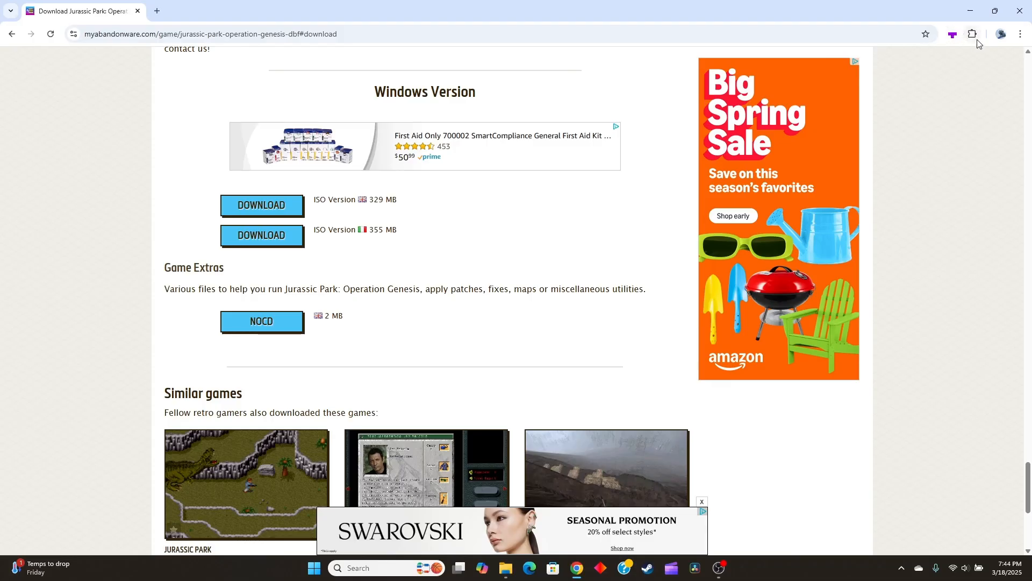
pyautogui.moveTo(332, 268)
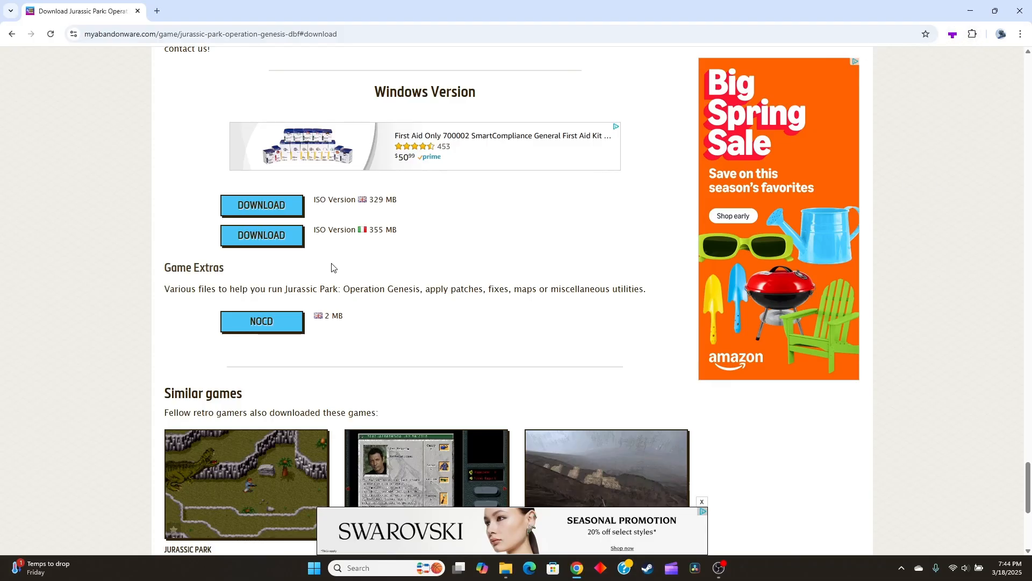
pyautogui.moveTo(505, 568)
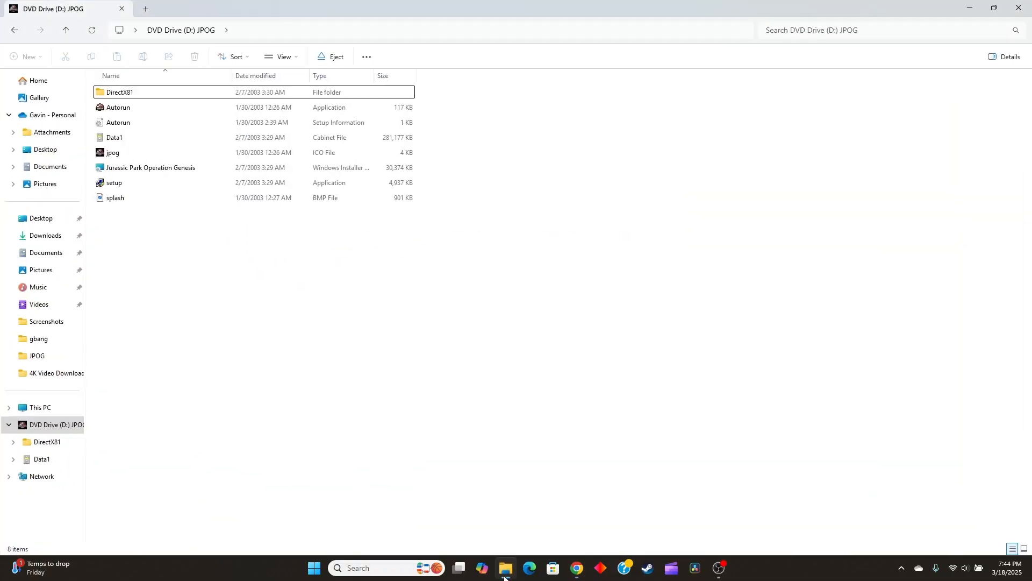
pyautogui.moveTo(183, 417)
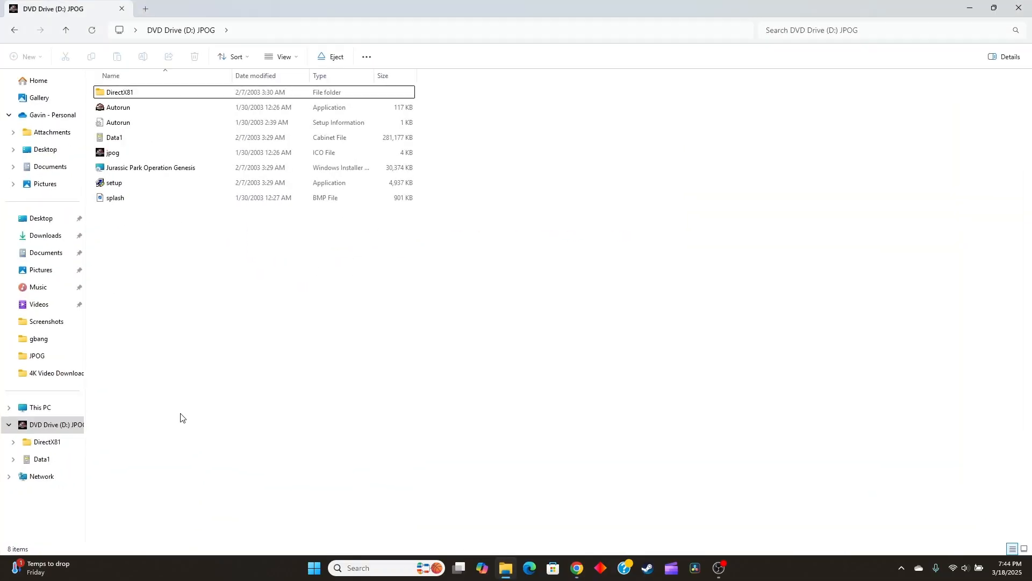
pyautogui.moveTo(132, 186)
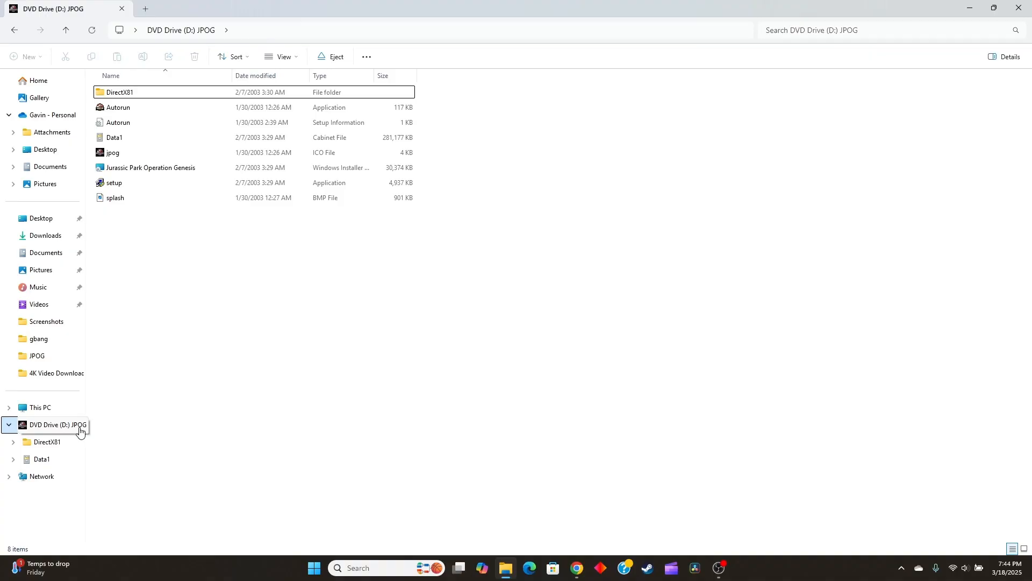
pyautogui.moveTo(203, 170)
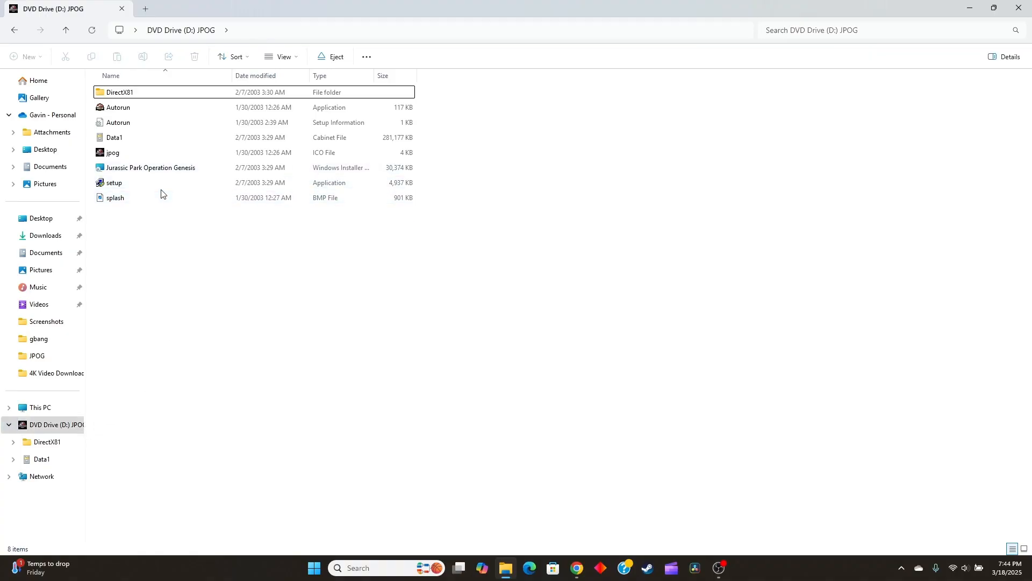
pyautogui.moveTo(164, 184)
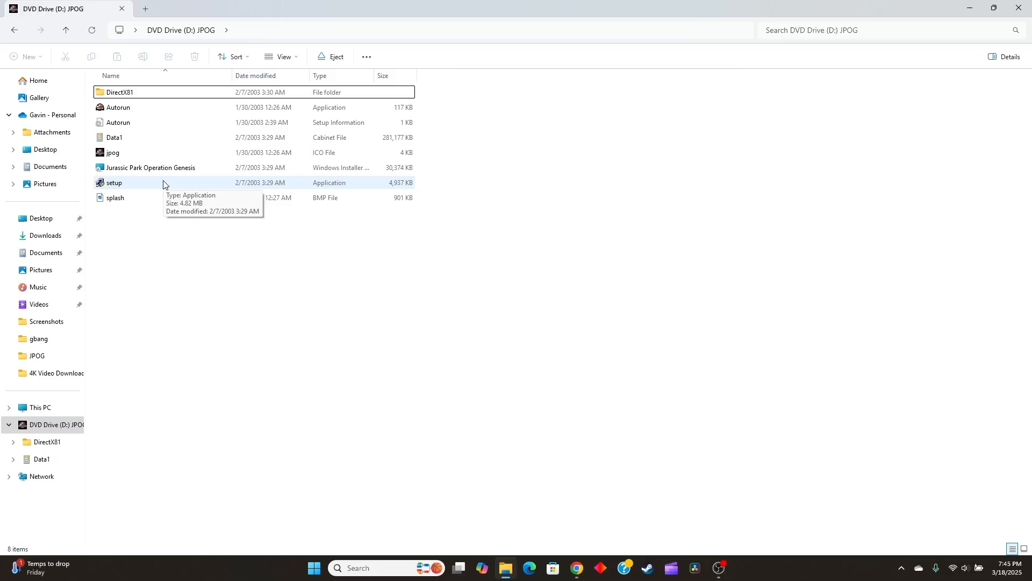
pyautogui.moveTo(980, 8)
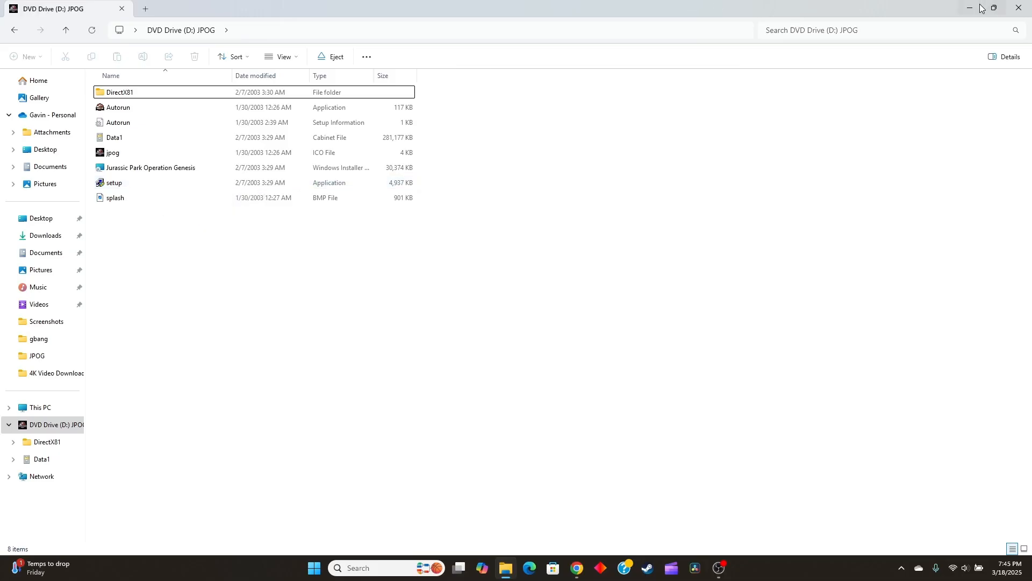
pyautogui.moveTo(969, 7)
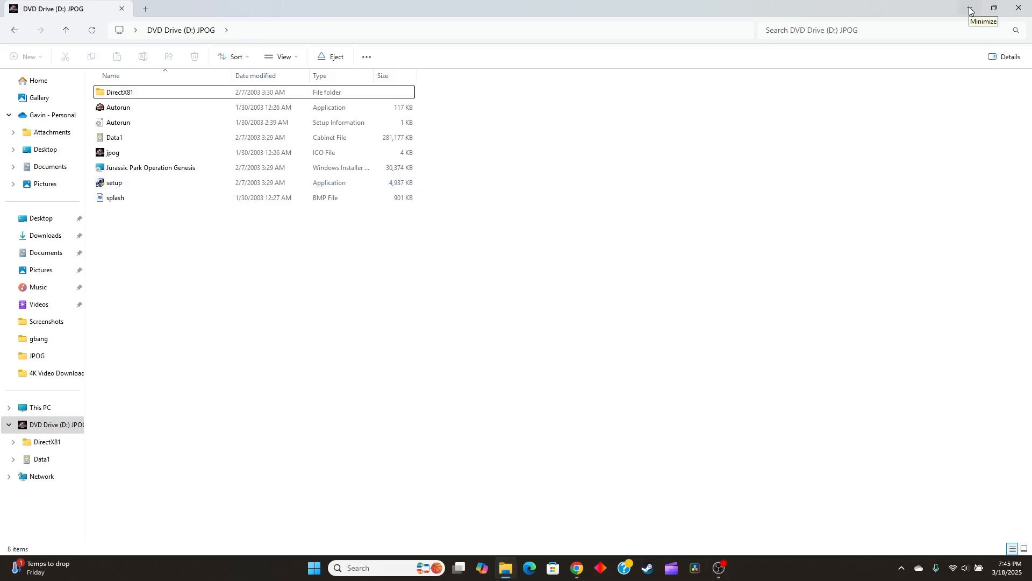
pyautogui.click(970, 7)
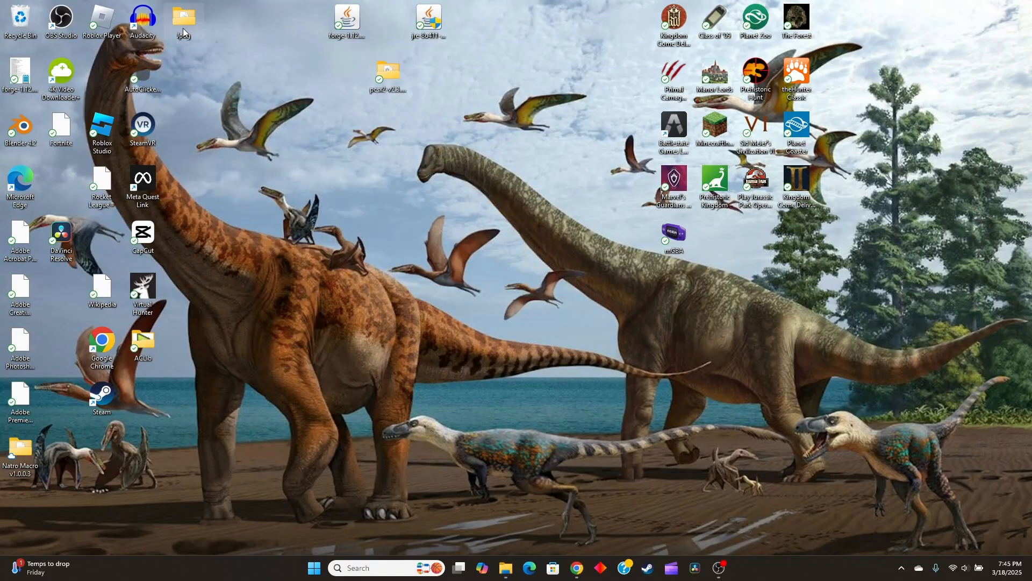
# View the desktop Jpog folder, minimize it and return to the My Abandonware download page
pyautogui.doubleClick(183, 18)
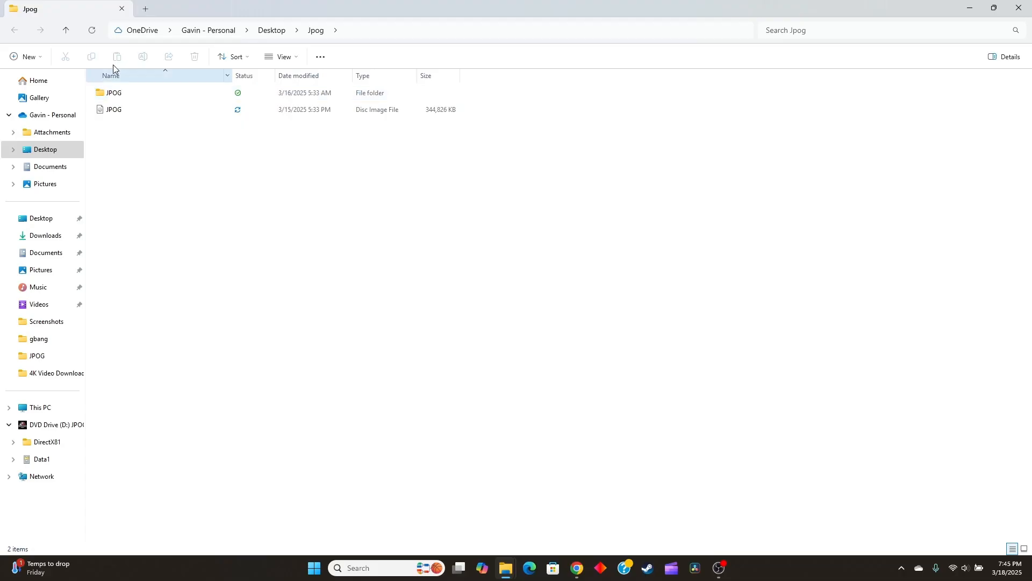
pyautogui.moveTo(38, 23)
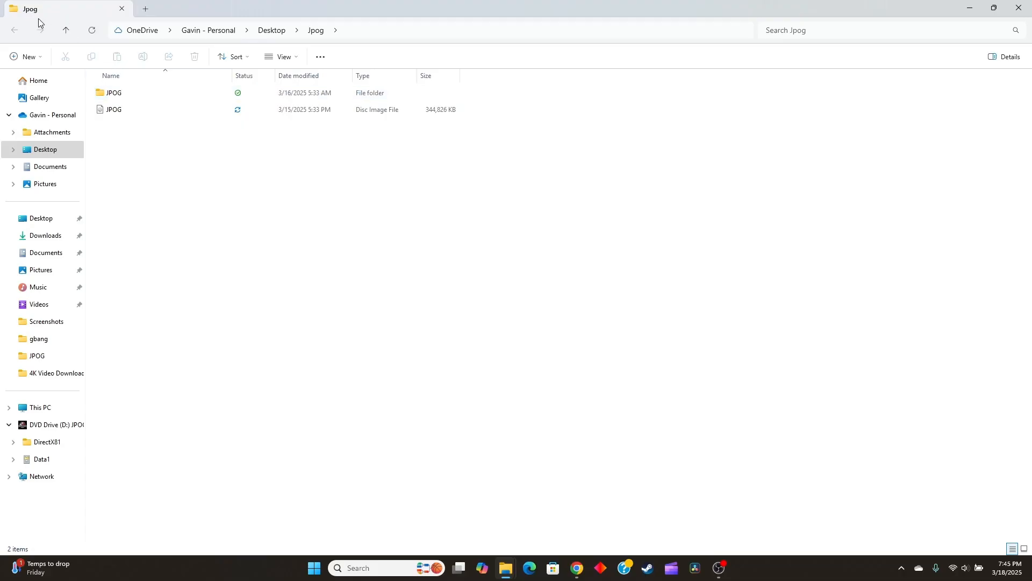
pyautogui.moveTo(594, 93)
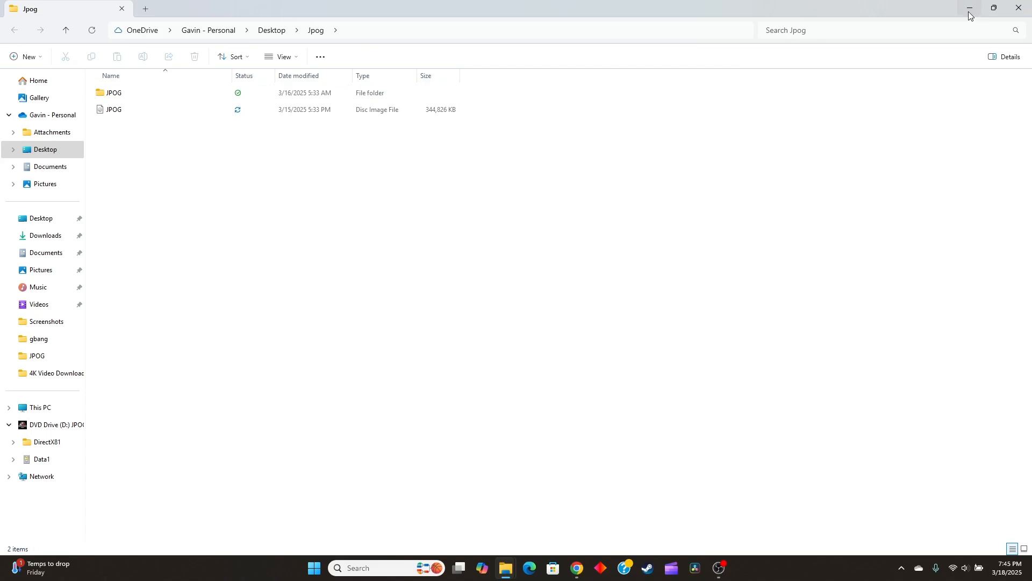
pyautogui.click(969, 9)
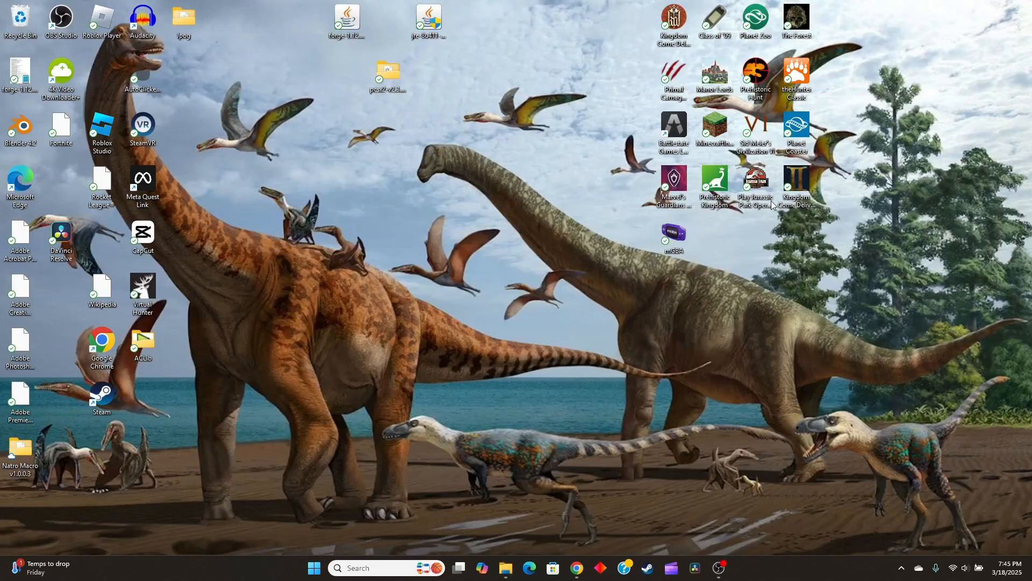
pyautogui.moveTo(733, 222)
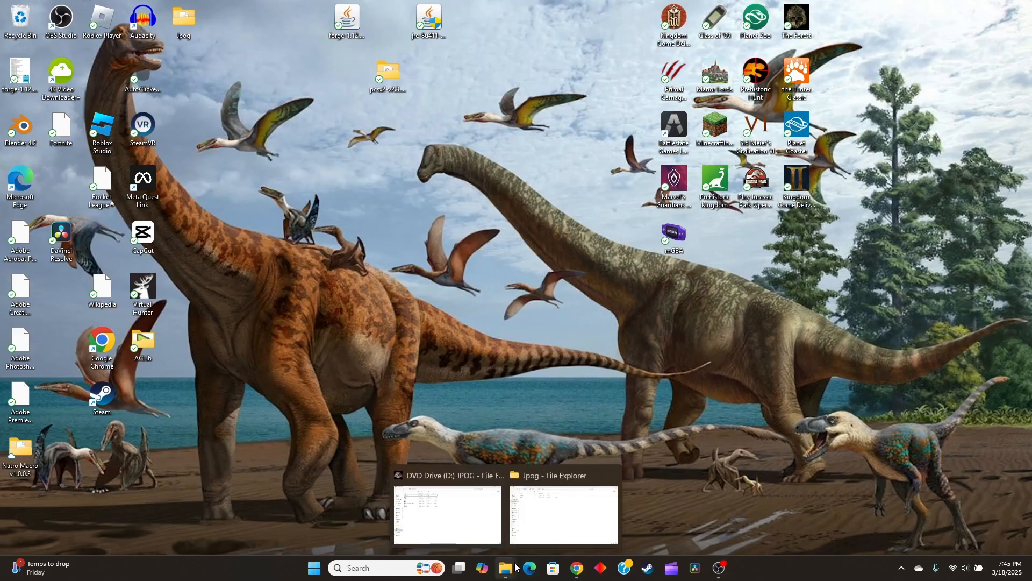
pyautogui.click(575, 567)
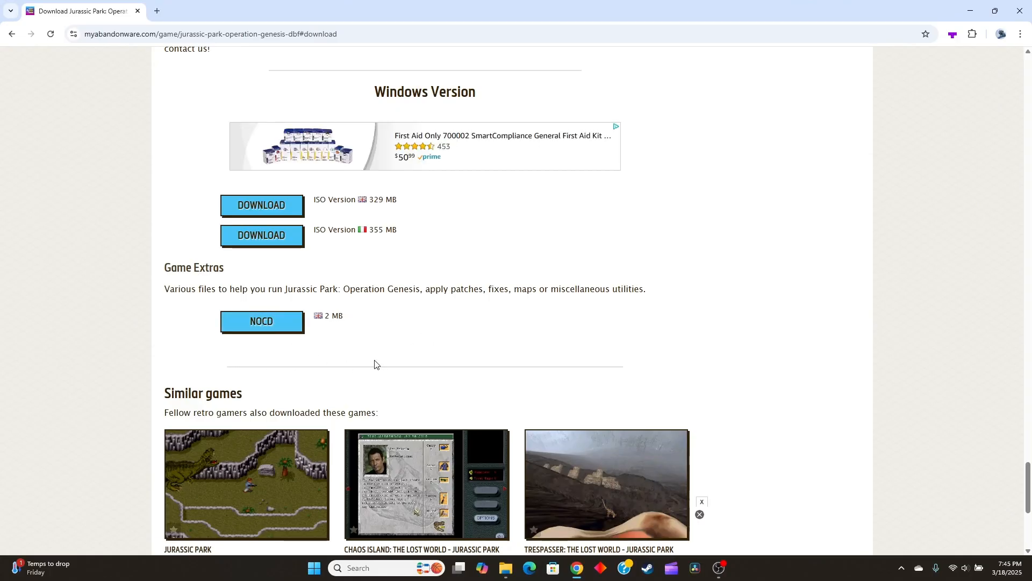
pyautogui.moveTo(328, 342)
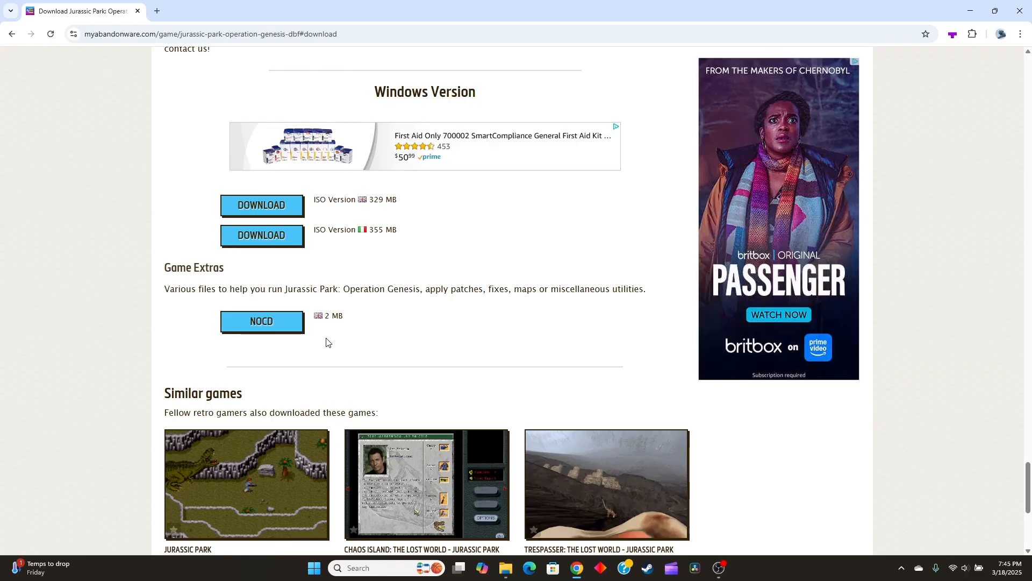
pyautogui.moveTo(257, 346)
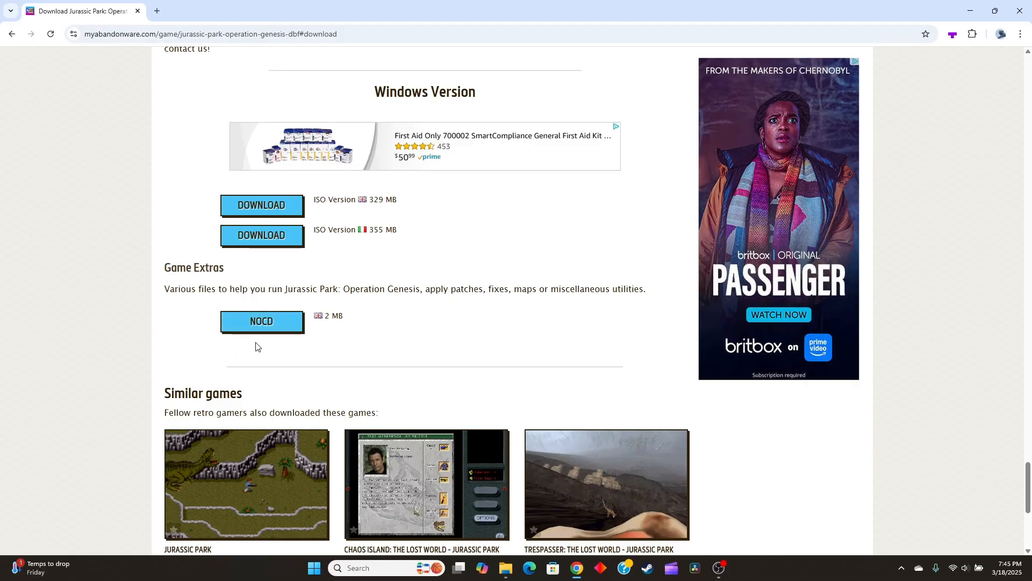
pyautogui.moveTo(297, 340)
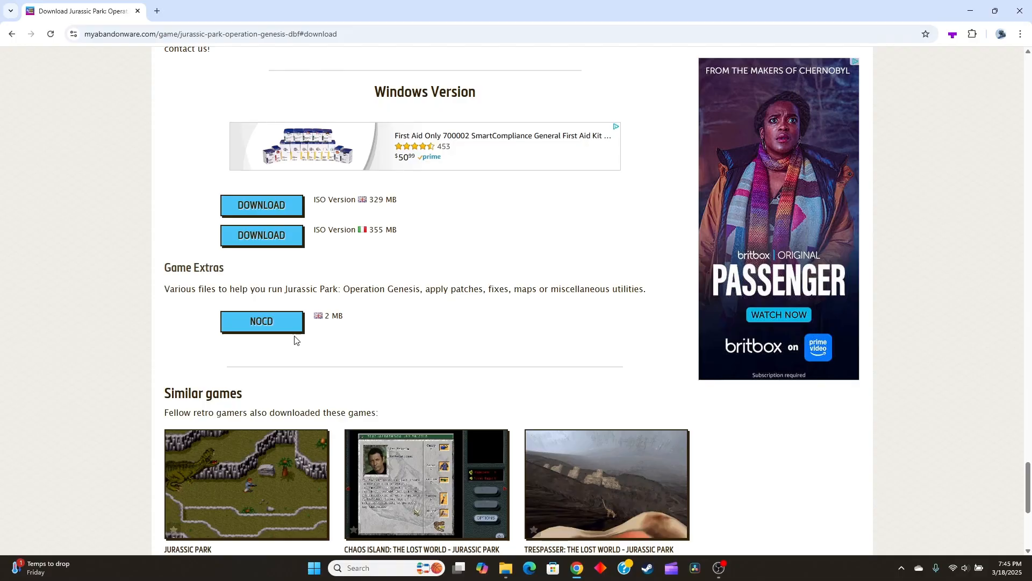
pyautogui.moveTo(505, 567)
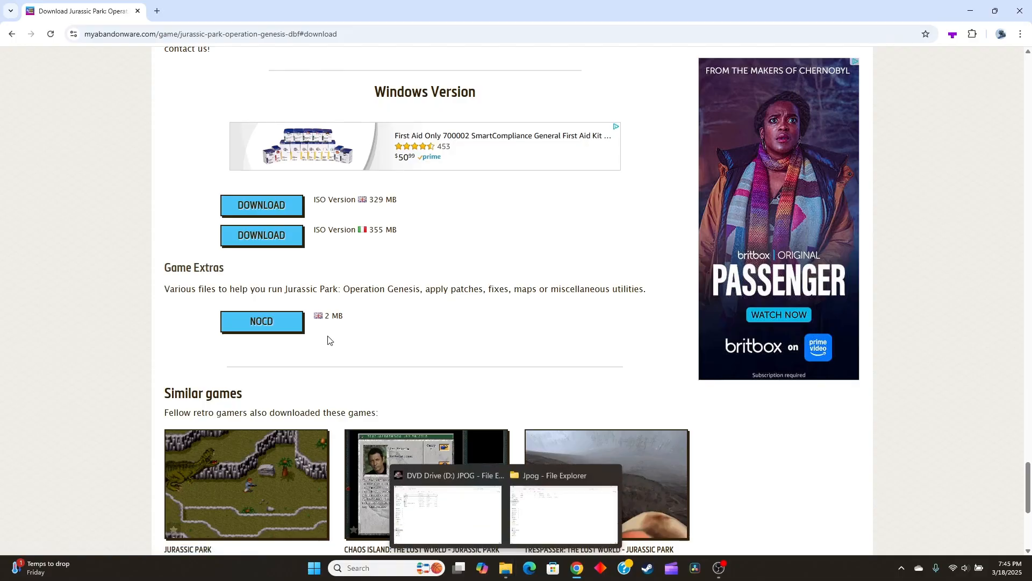
pyautogui.moveTo(283, 334)
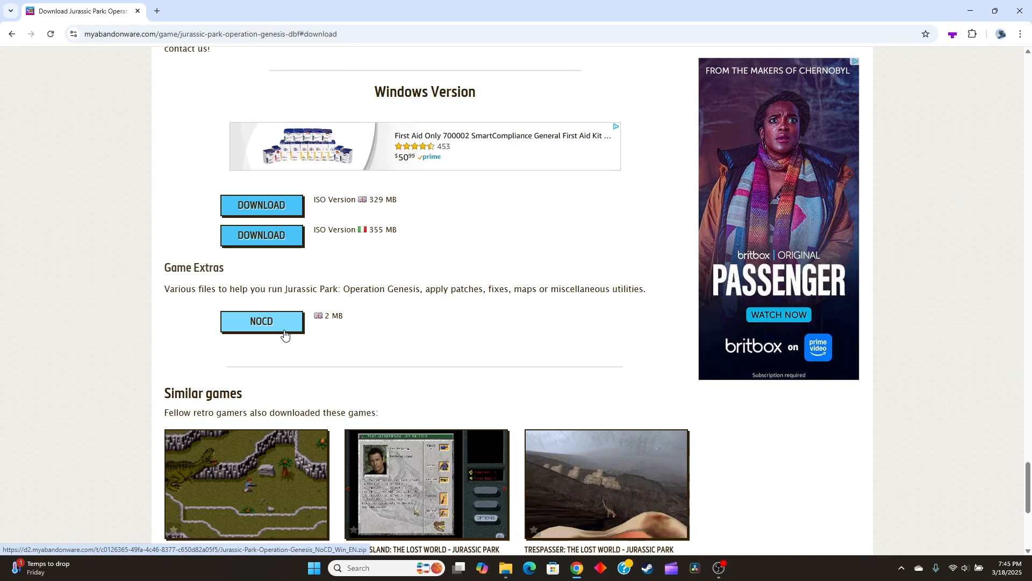
pyautogui.moveTo(480, 360)
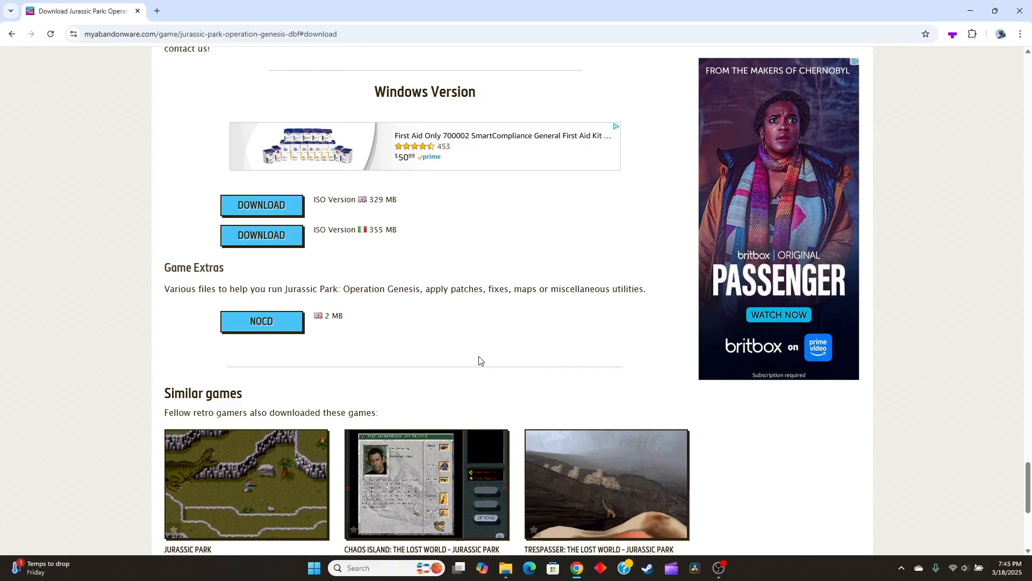
pyautogui.moveTo(506, 568)
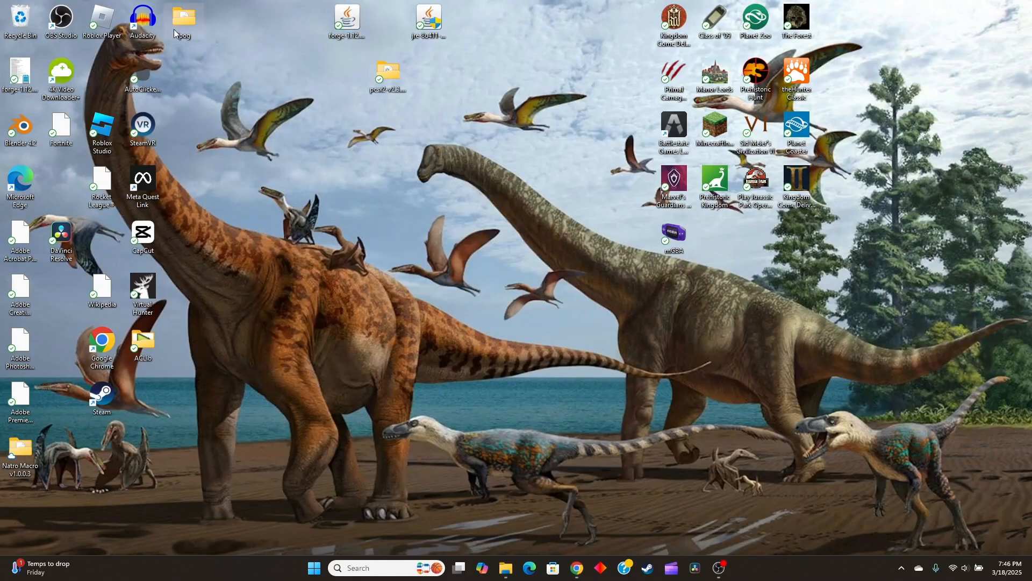
# Go into Desktop's Jpog folder, then the JPOG game folder, down to simjp
pyautogui.doubleClick(184, 18)
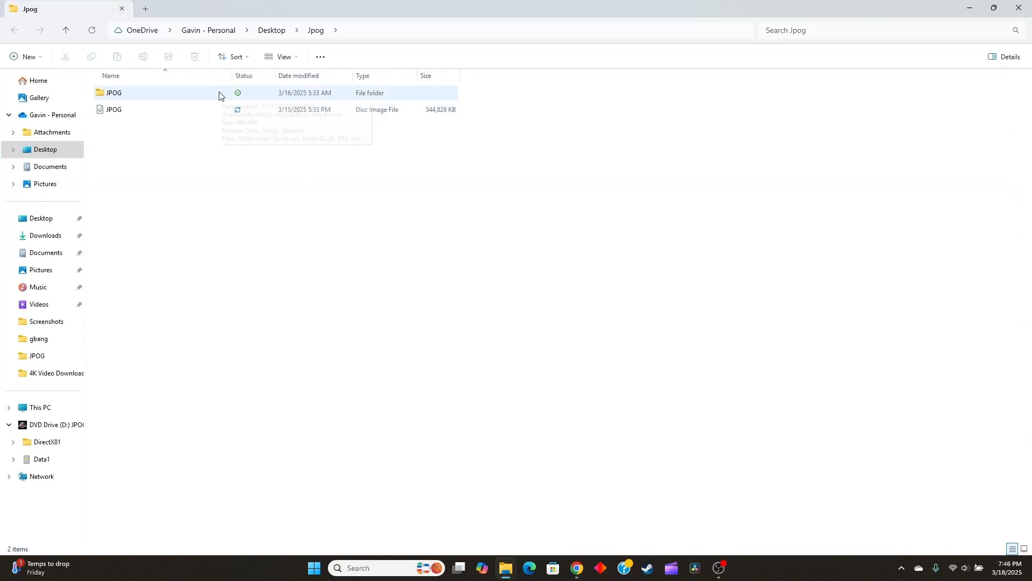
pyautogui.moveTo(174, 98)
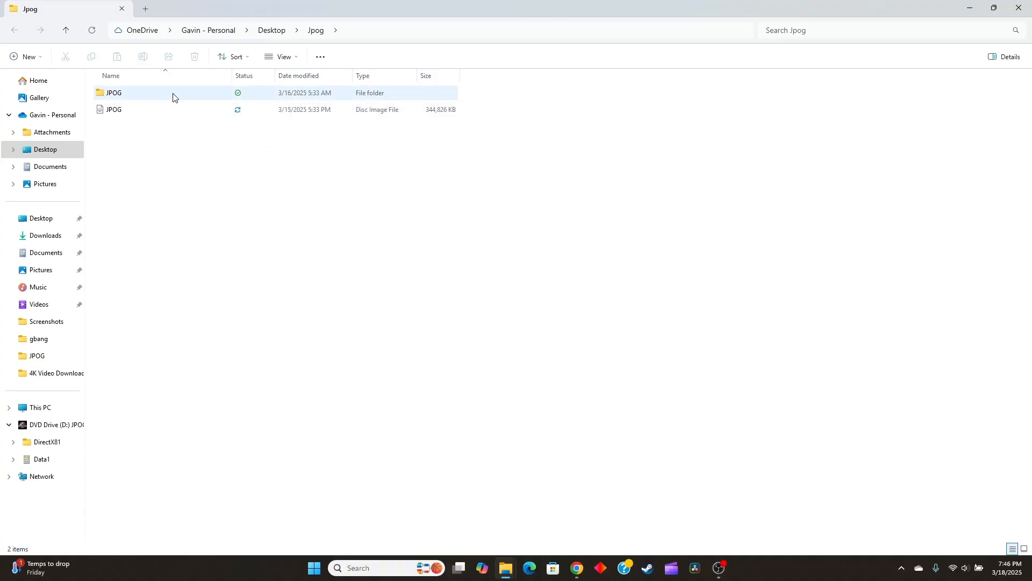
pyautogui.doubleClick(114, 93)
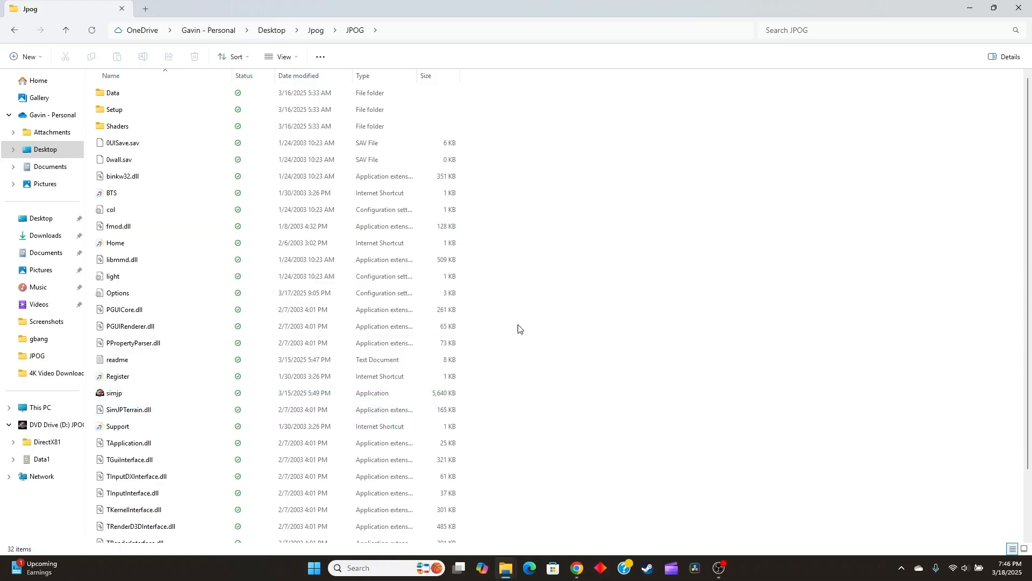
pyautogui.scroll(-3)
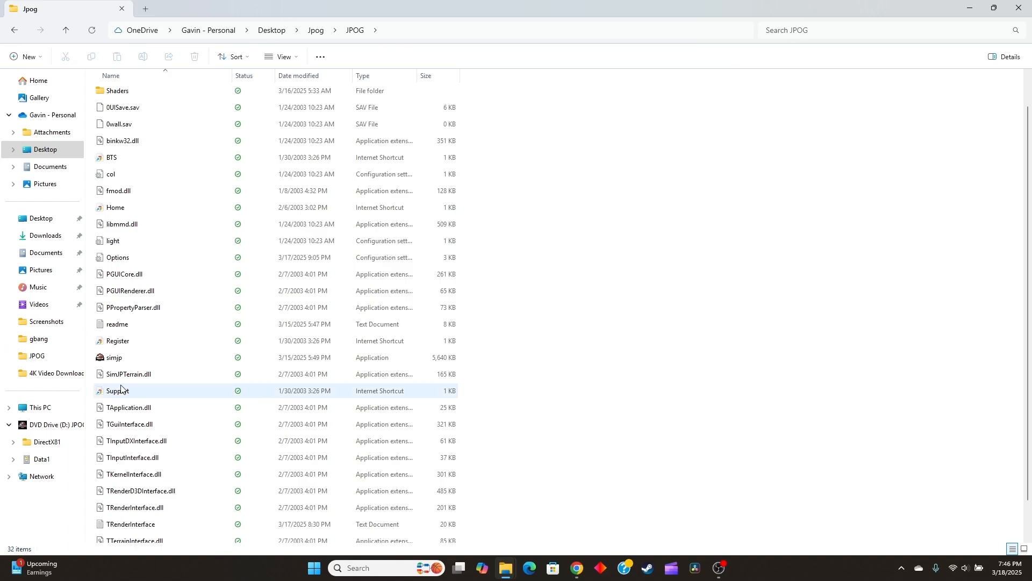
pyautogui.moveTo(150, 362)
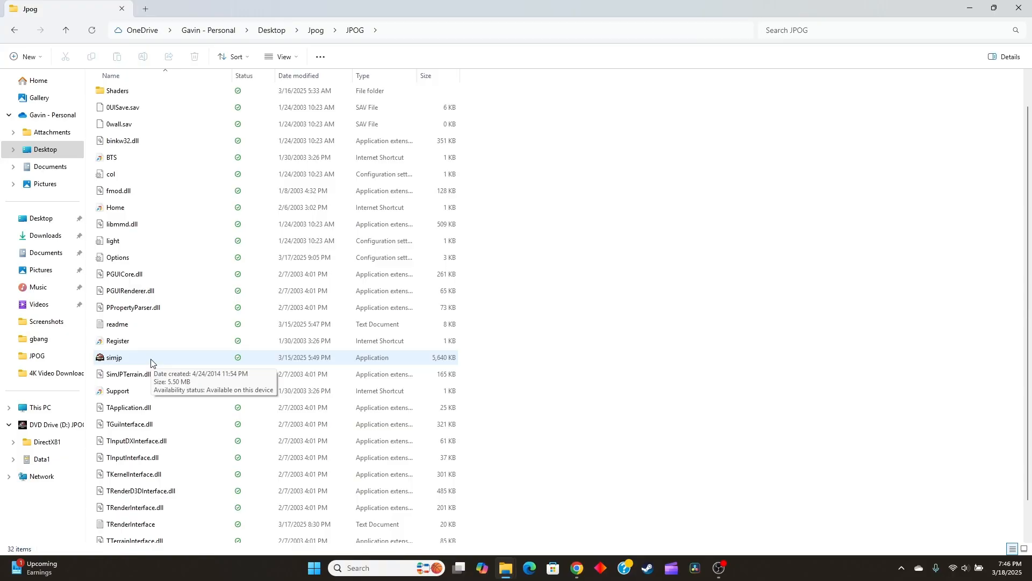
# Run the game from simjp, then close the TRenderD3DInterface window from the taskbar
pyautogui.click(114, 357)
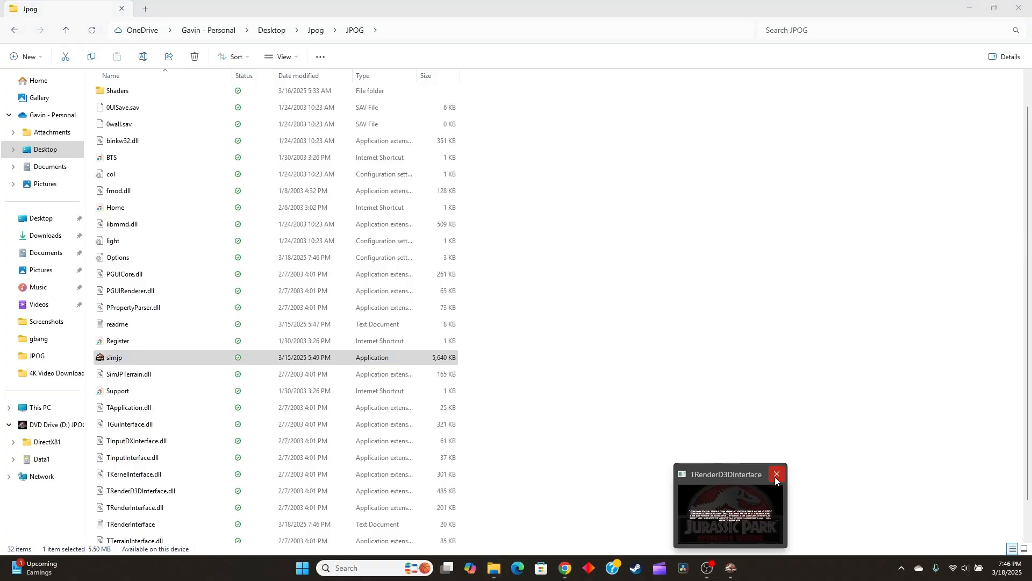
pyautogui.click(776, 474)
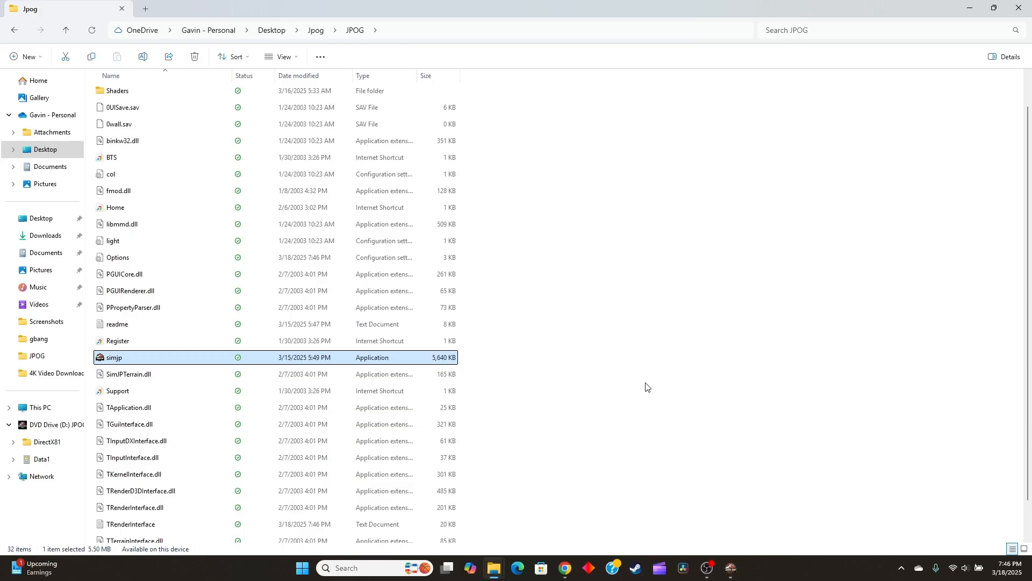
pyautogui.moveTo(178, 402)
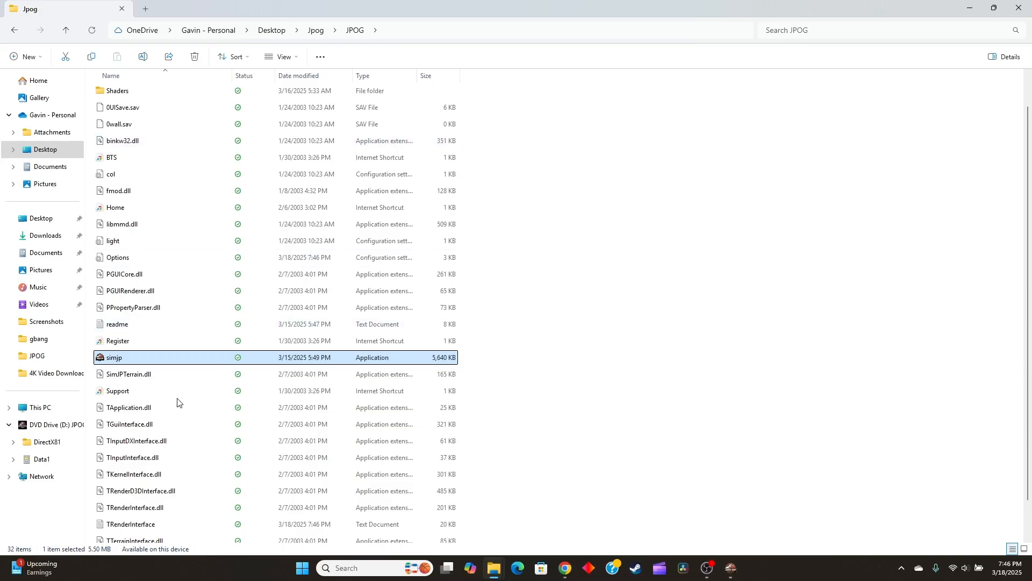
# Set simjp's Properties to Windows 7 compatibility mode and close the dialog
pyautogui.rightClick(113, 357)
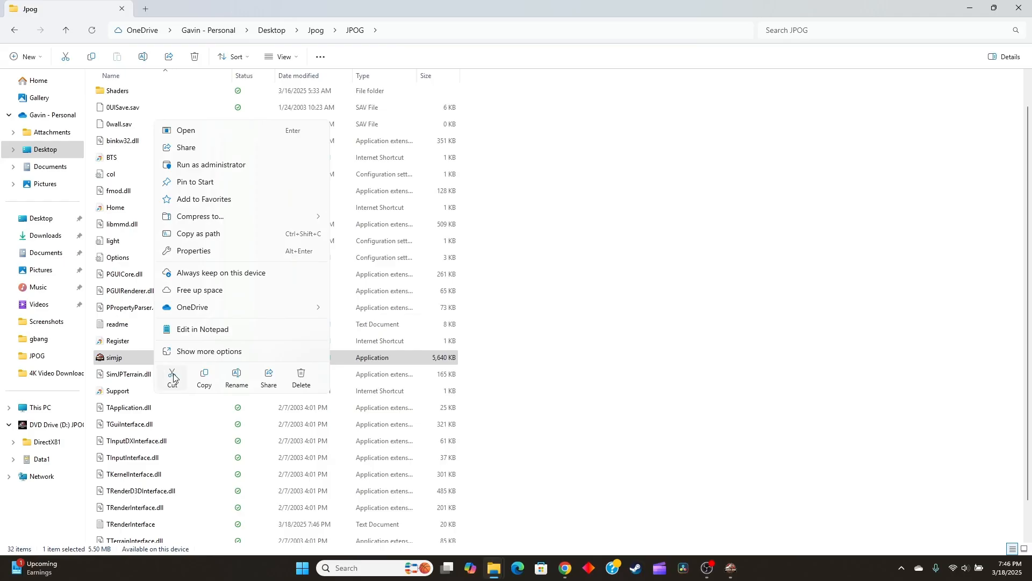
pyautogui.moveTo(194, 254)
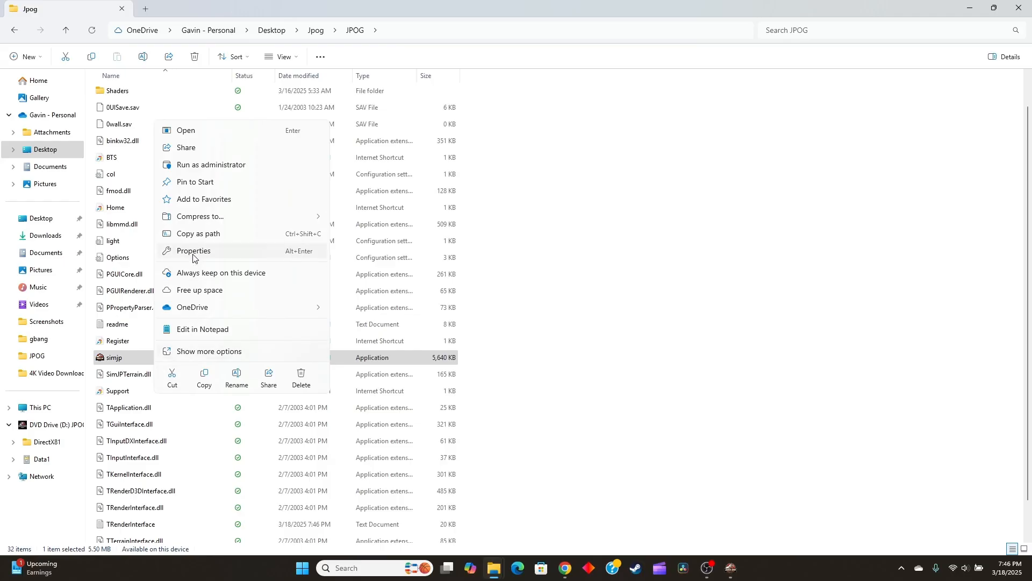
pyautogui.click(193, 251)
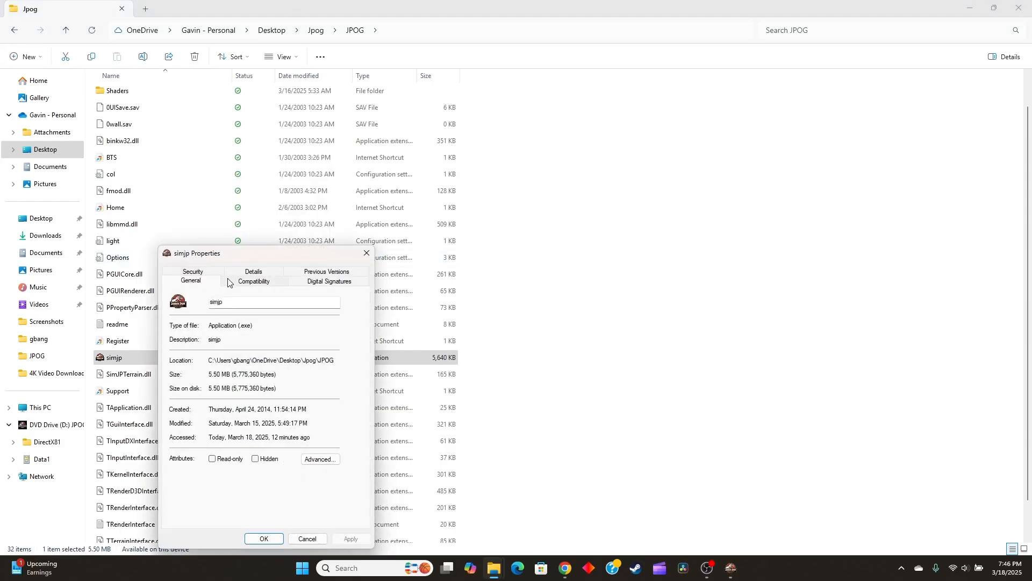
pyautogui.click(254, 281)
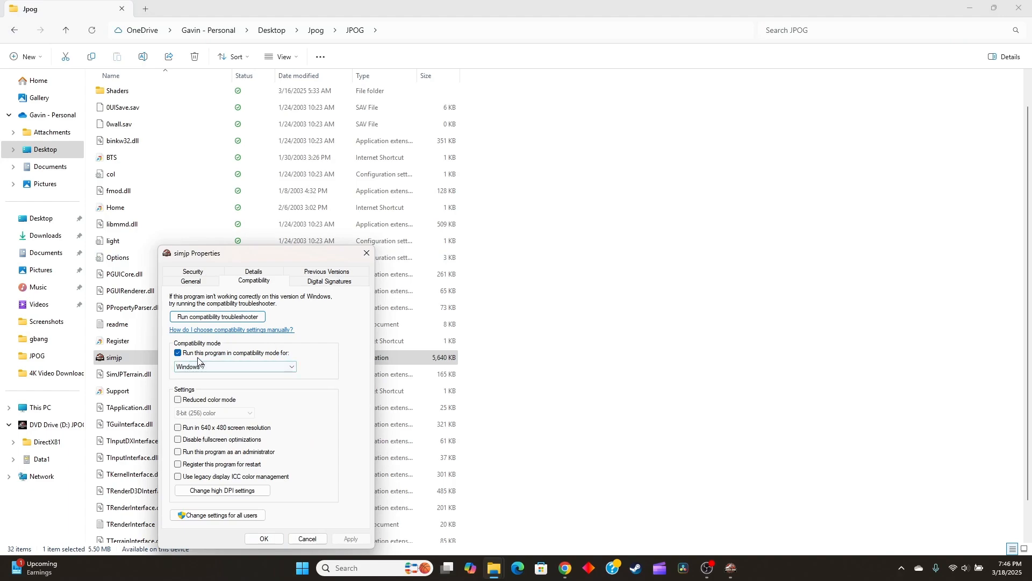
pyautogui.click(290, 367)
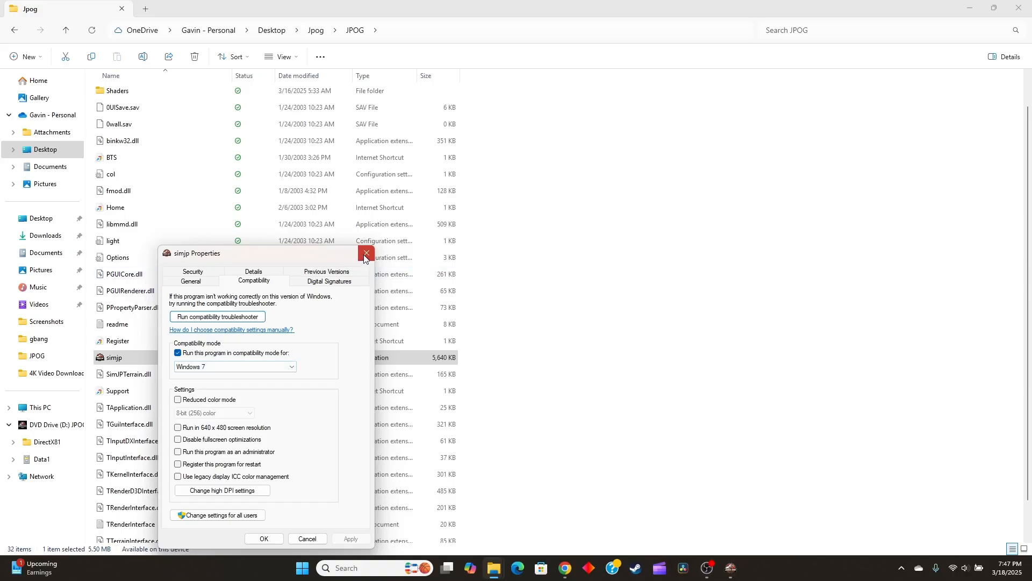
pyautogui.click(366, 256)
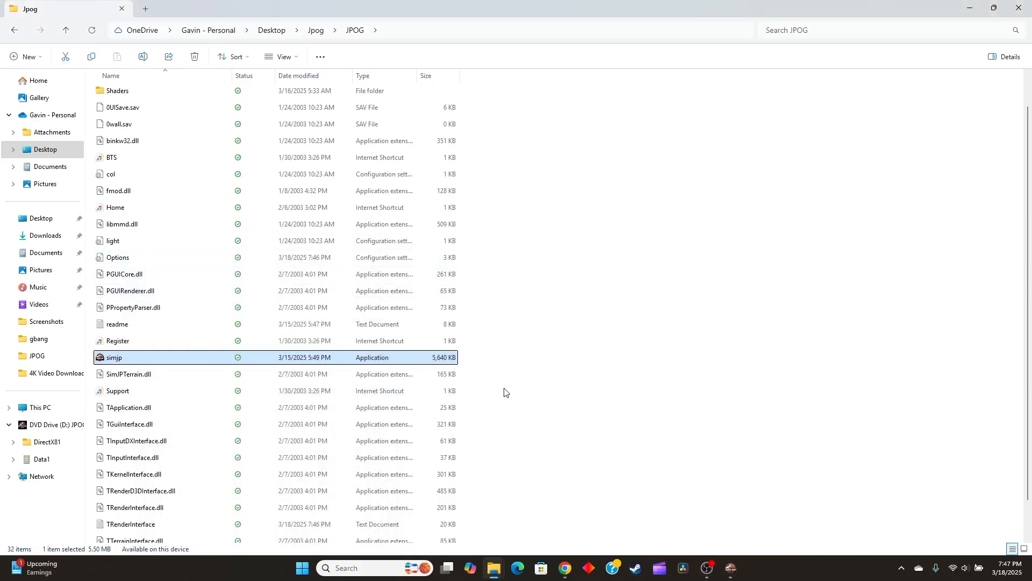
pyautogui.doubleClick(113, 357)
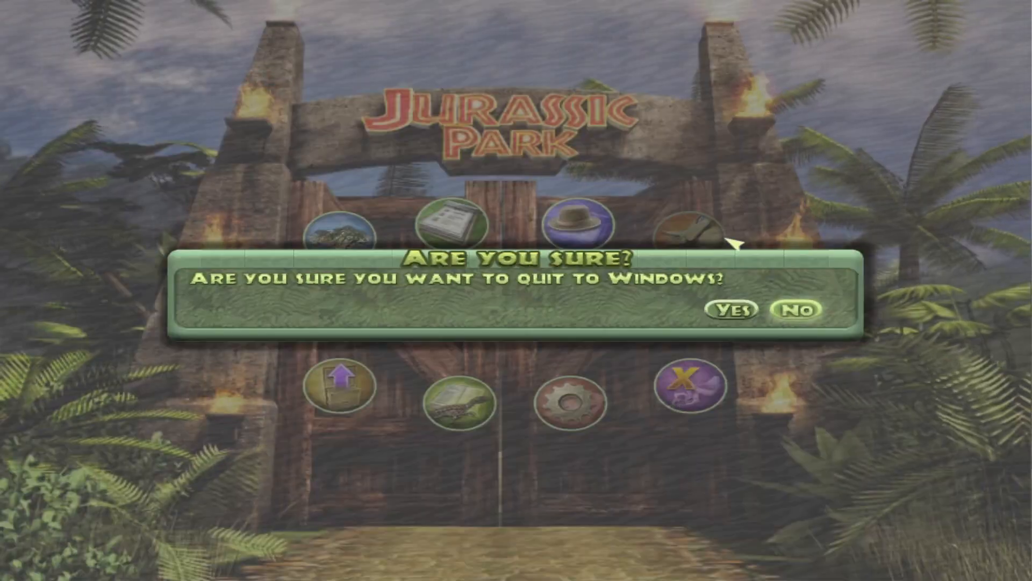
pyautogui.click(731, 309)
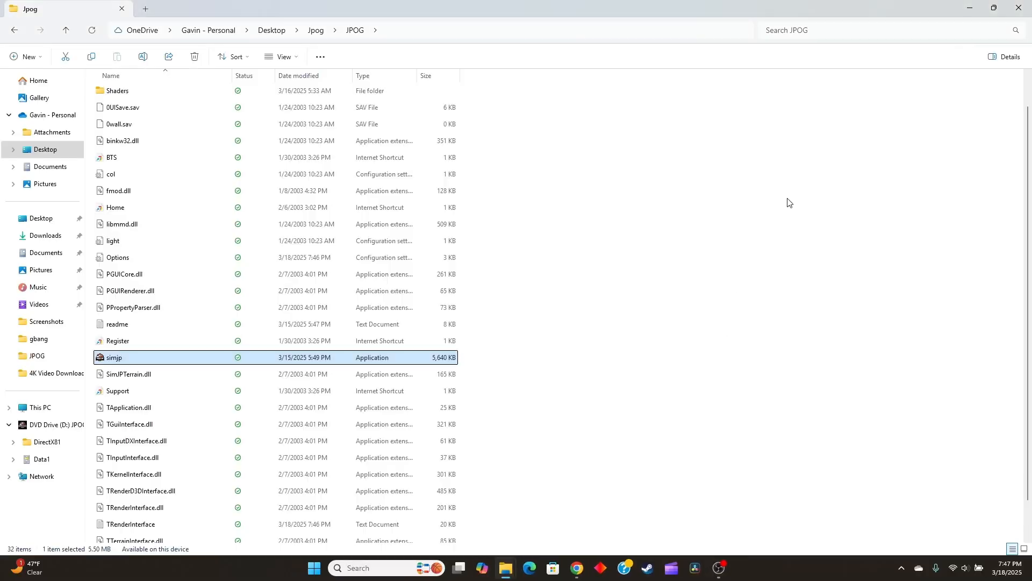